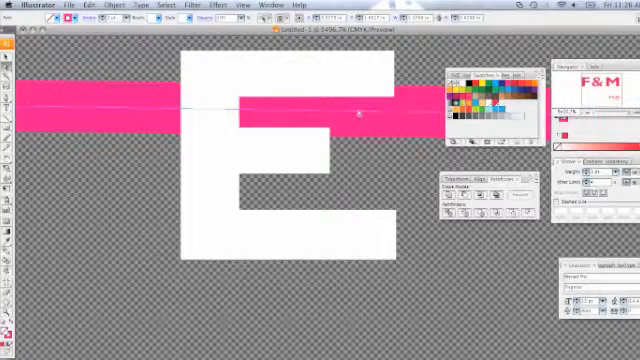
pyautogui.moveTo(332, 90)
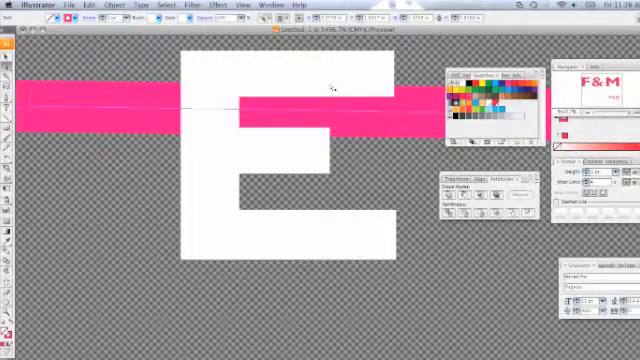